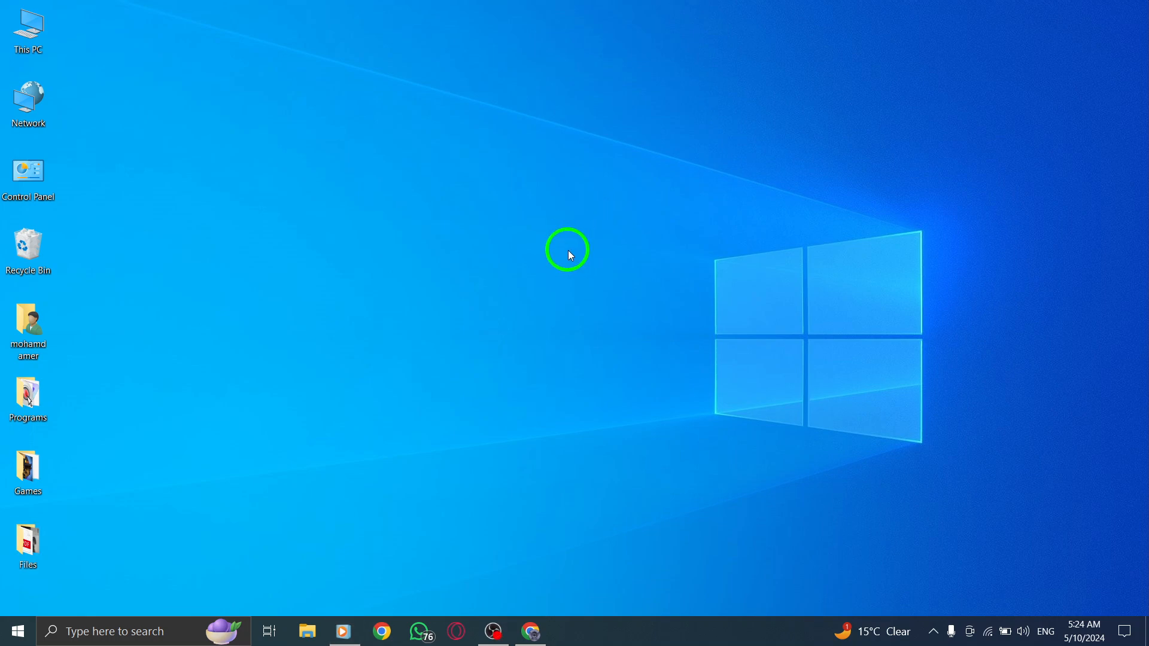
{"action": "mouse_move", "coordinate": [599, 247]}
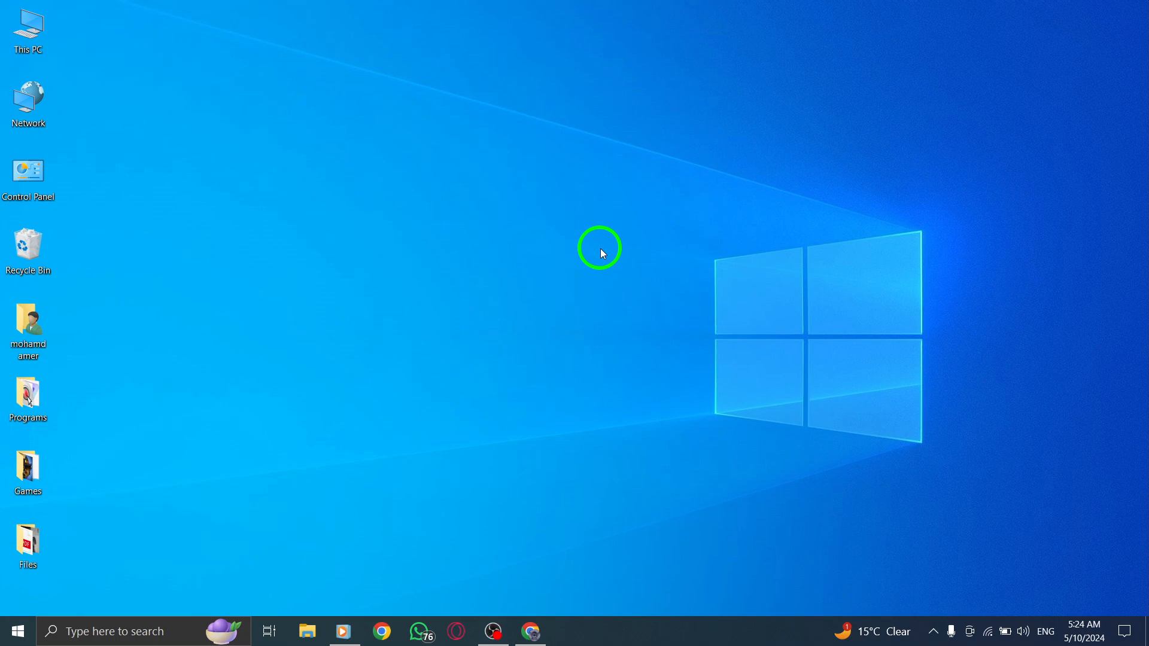
{"action": "mouse_move", "coordinate": [595, 239]}
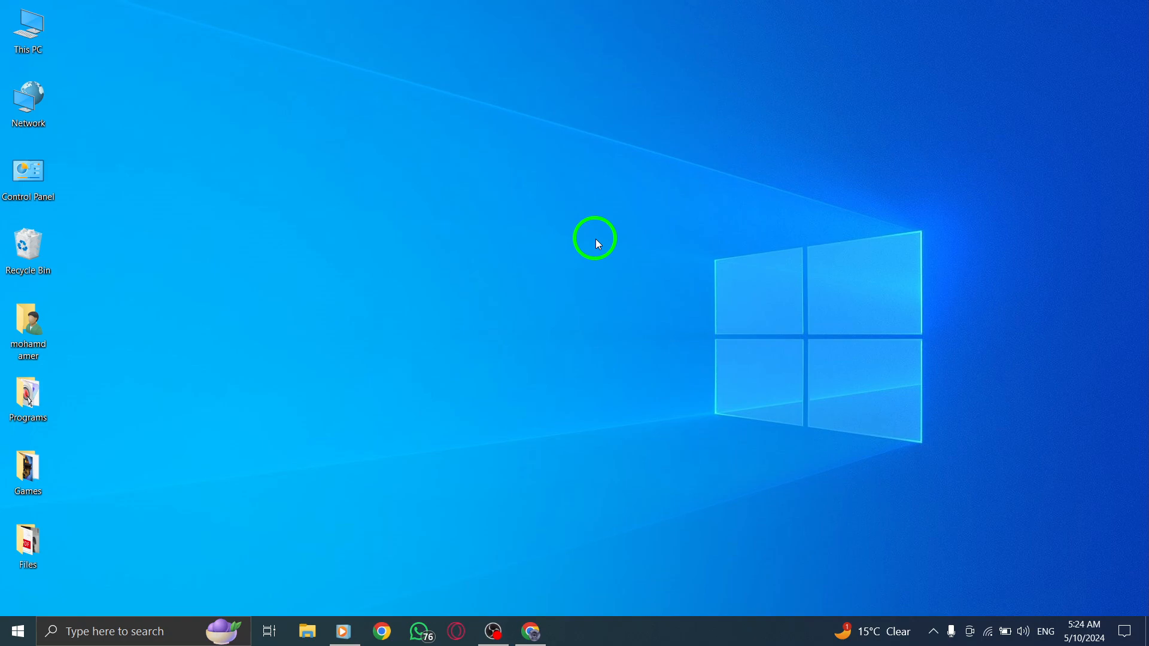
{"action": "mouse_move", "coordinate": [562, 434]}
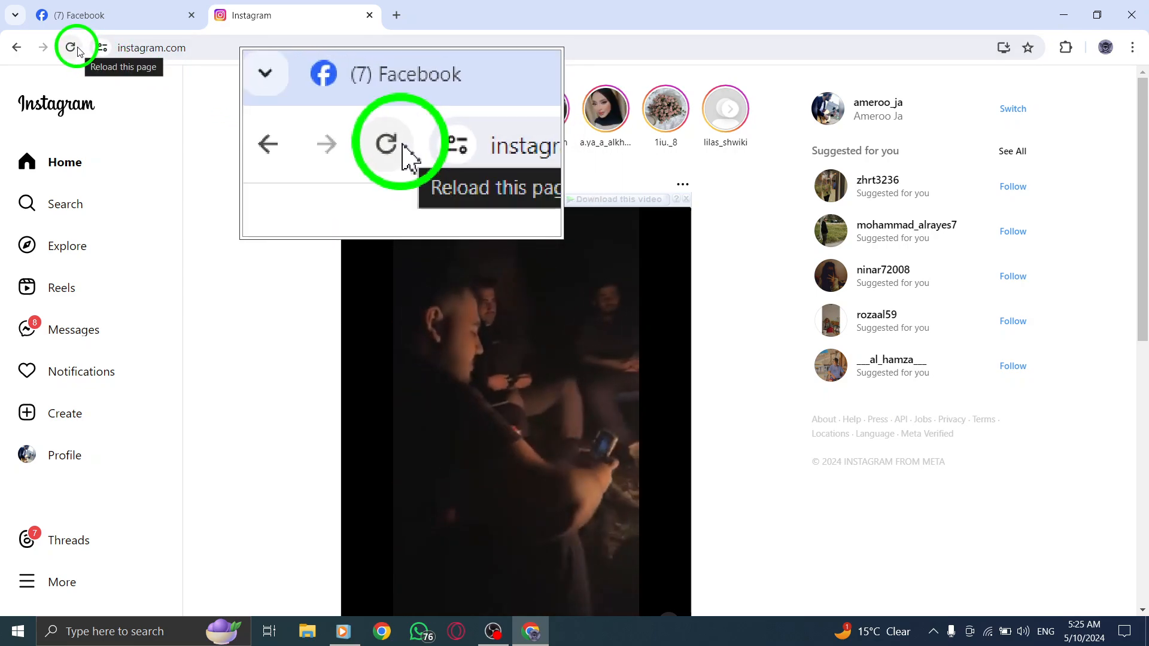
Step: Reload the instagram.com tab in Chrome to refresh the home feed
{"action": "left_click", "coordinate": [71, 48]}
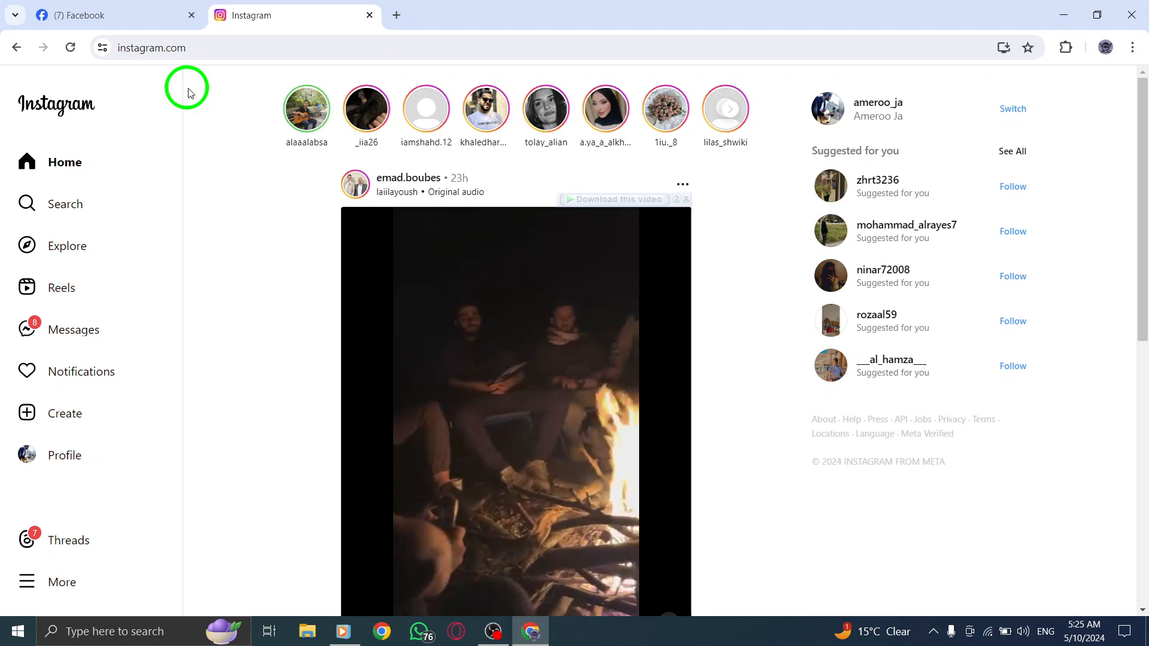
{"action": "mouse_move", "coordinate": [1113, 73]}
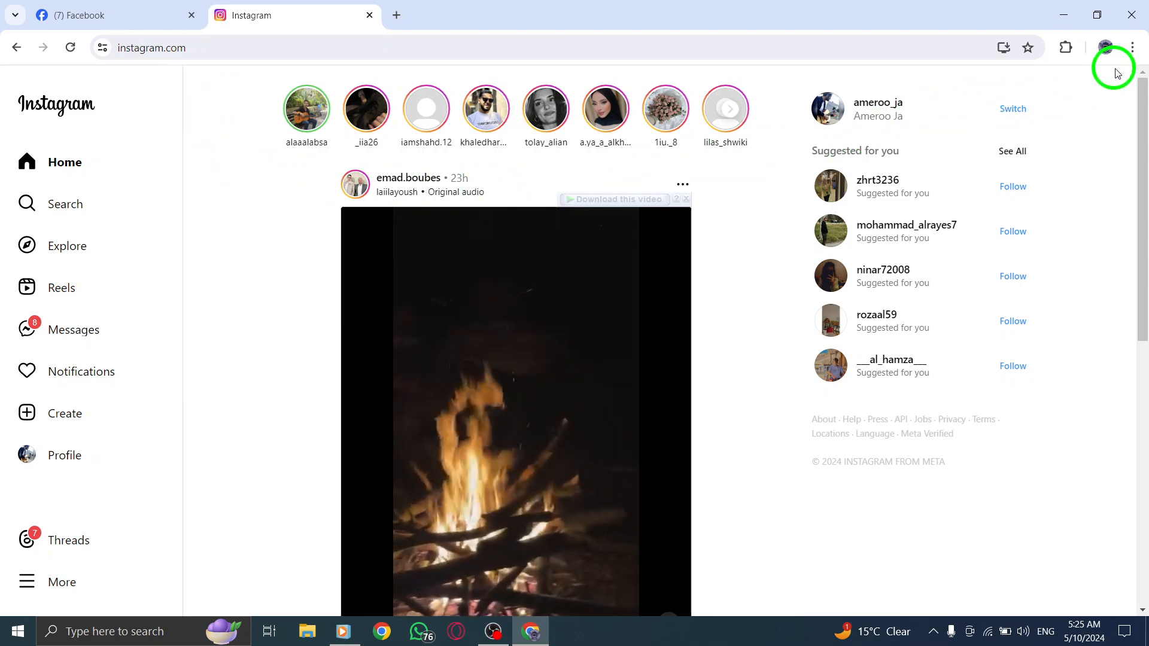
Step: Clear the last hour's history, cookies and cached files, then close the Settings tab
{"action": "left_click", "coordinate": [1131, 46]}
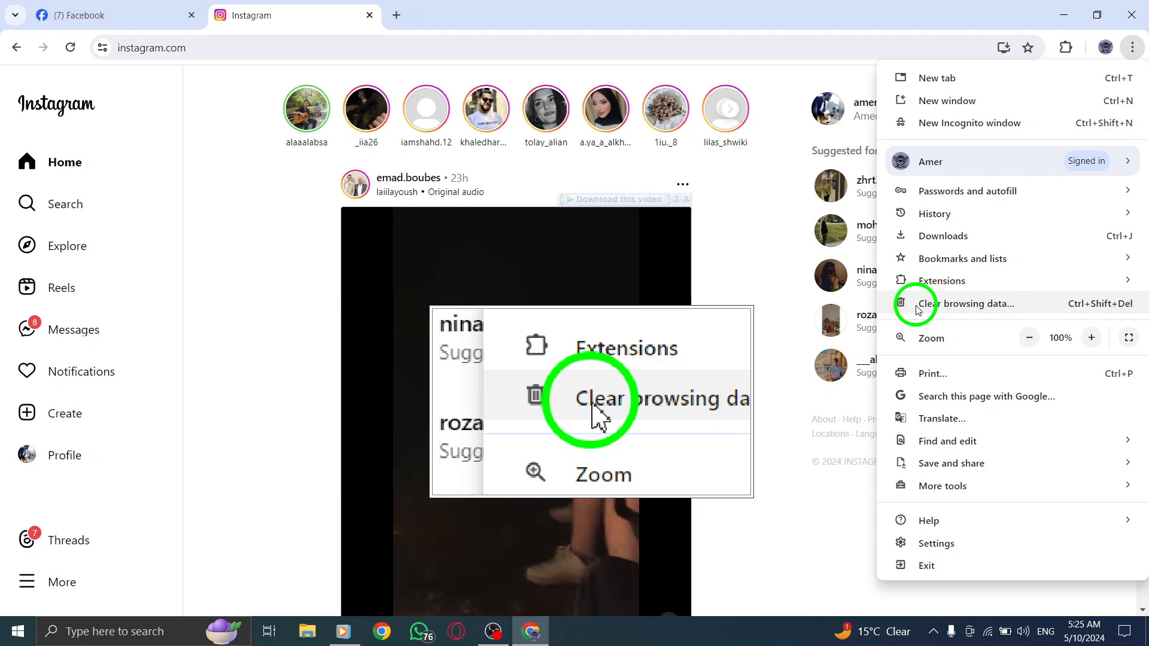
{"action": "left_click", "coordinate": [965, 303]}
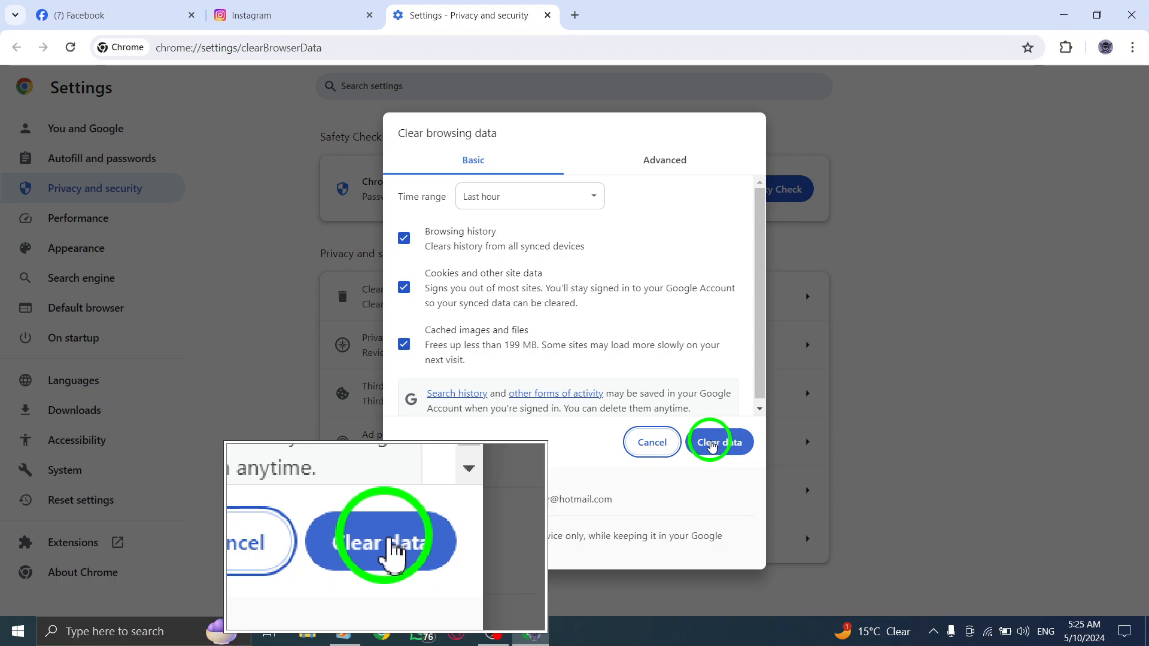
{"action": "left_click", "coordinate": [719, 442]}
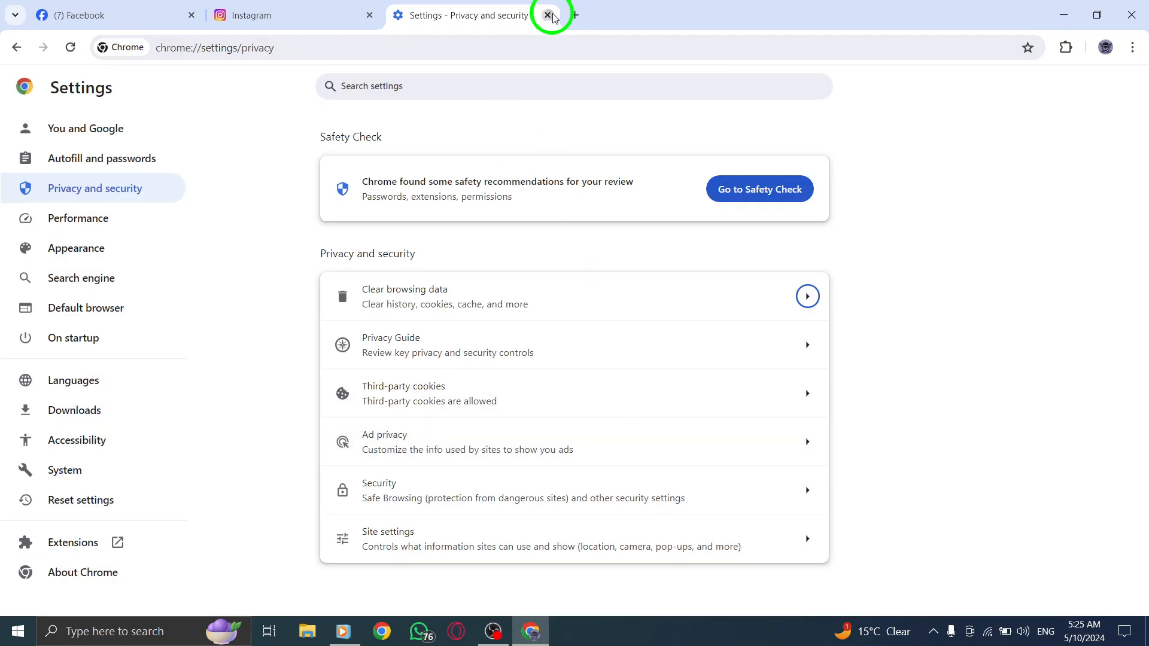
{"action": "left_click", "coordinate": [547, 14]}
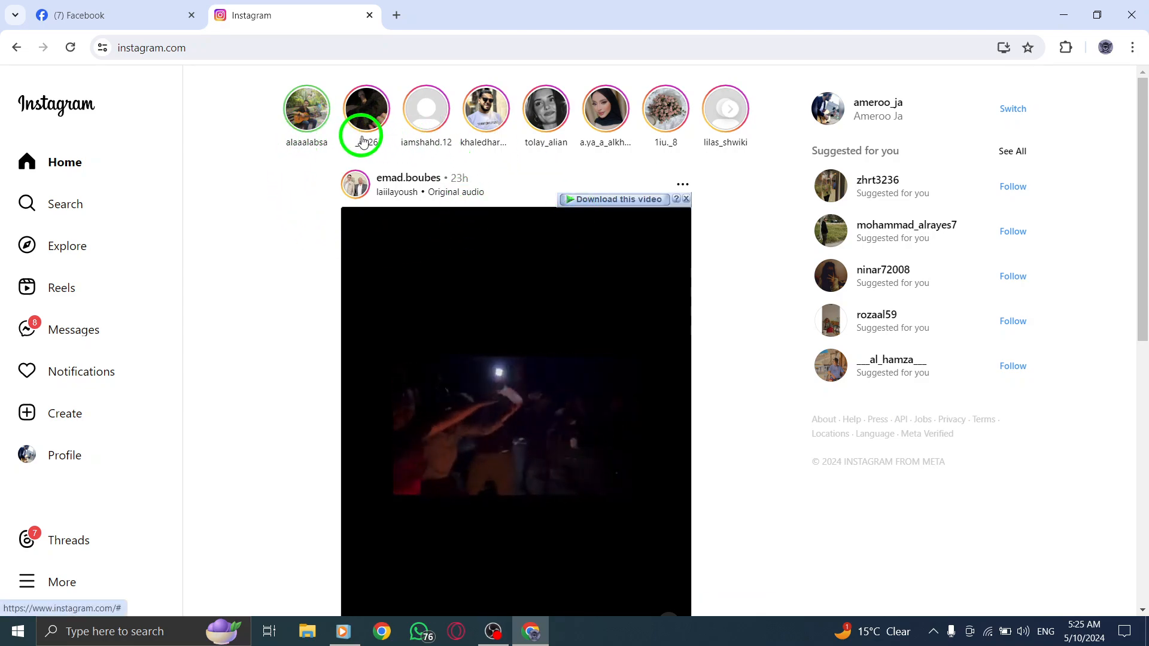
{"action": "mouse_move", "coordinate": [715, 77]}
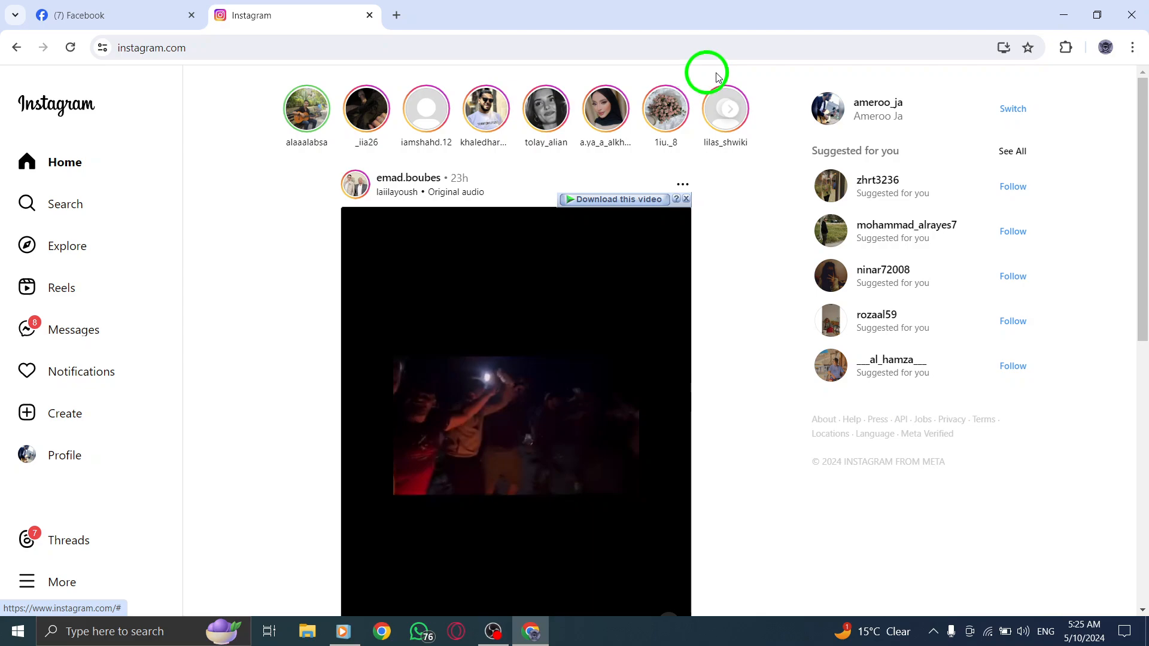
Step: Minimize the Chrome window to reveal the Windows desktop
{"action": "left_click", "coordinate": [1063, 14]}
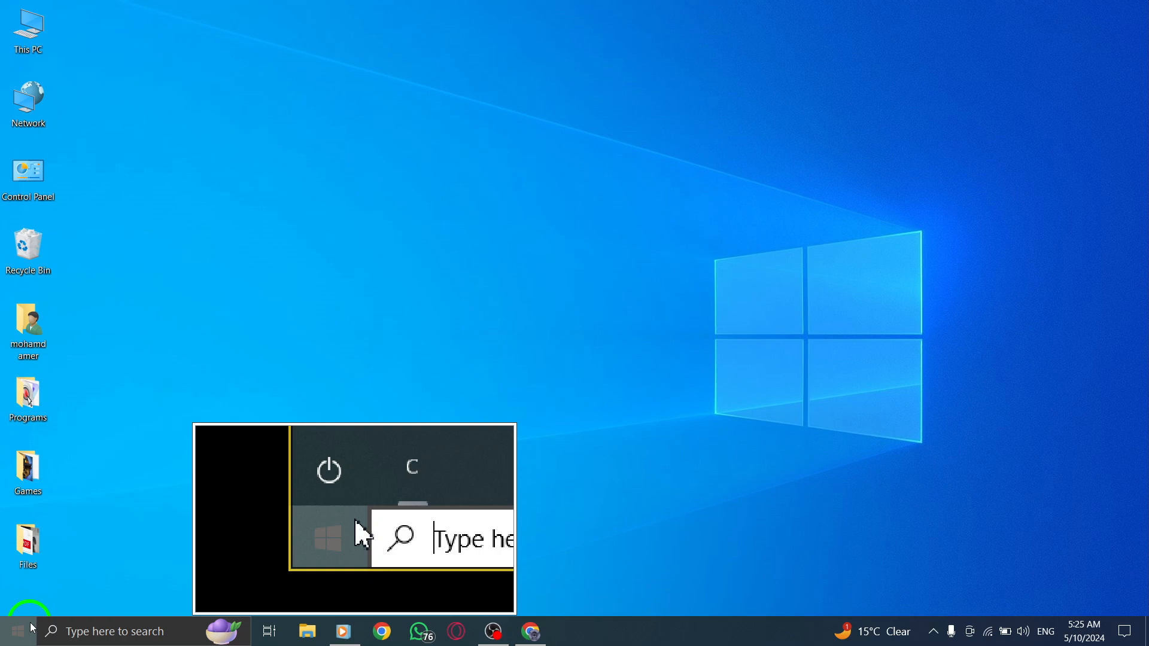
{"action": "left_click", "coordinate": [15, 630]}
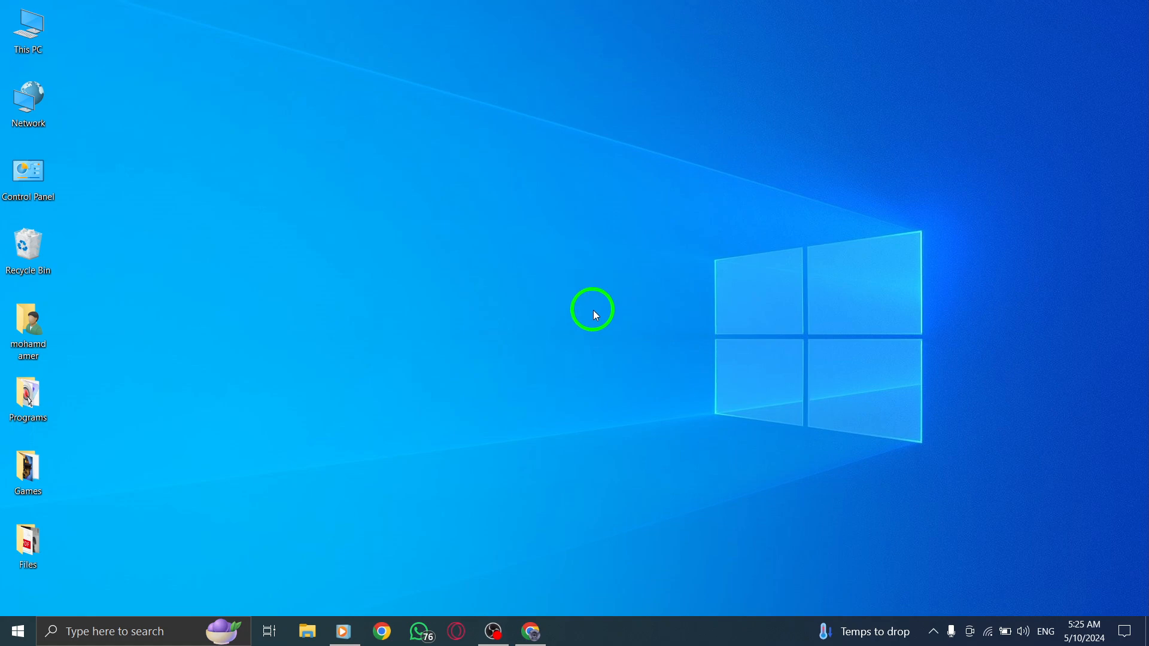
{"action": "mouse_move", "coordinate": [919, 442]}
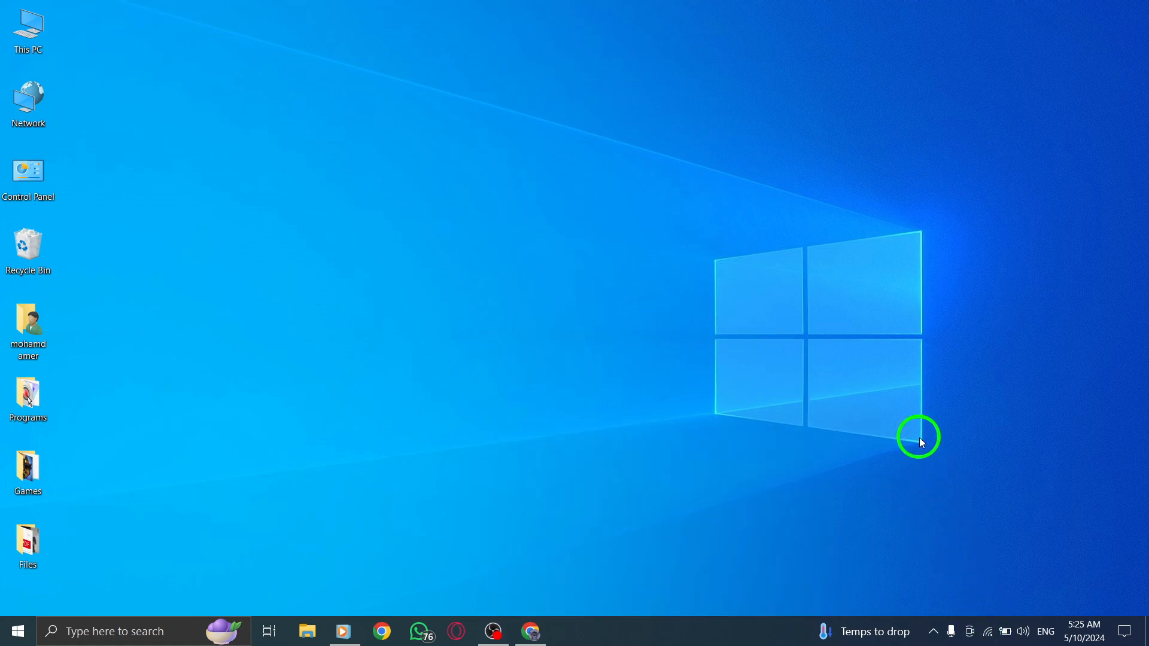
Step: Check the Wi-Fi connection status in the tray, then restore Chrome from the taskbar
{"action": "left_click", "coordinate": [986, 631]}
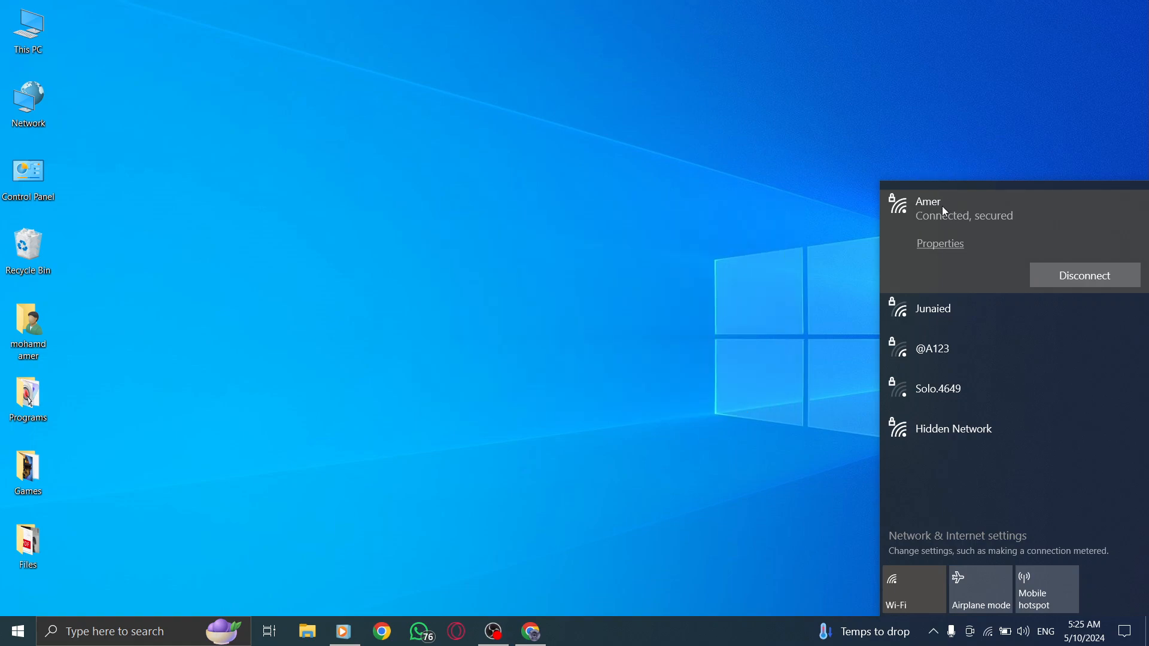
{"action": "left_click", "coordinate": [617, 284]}
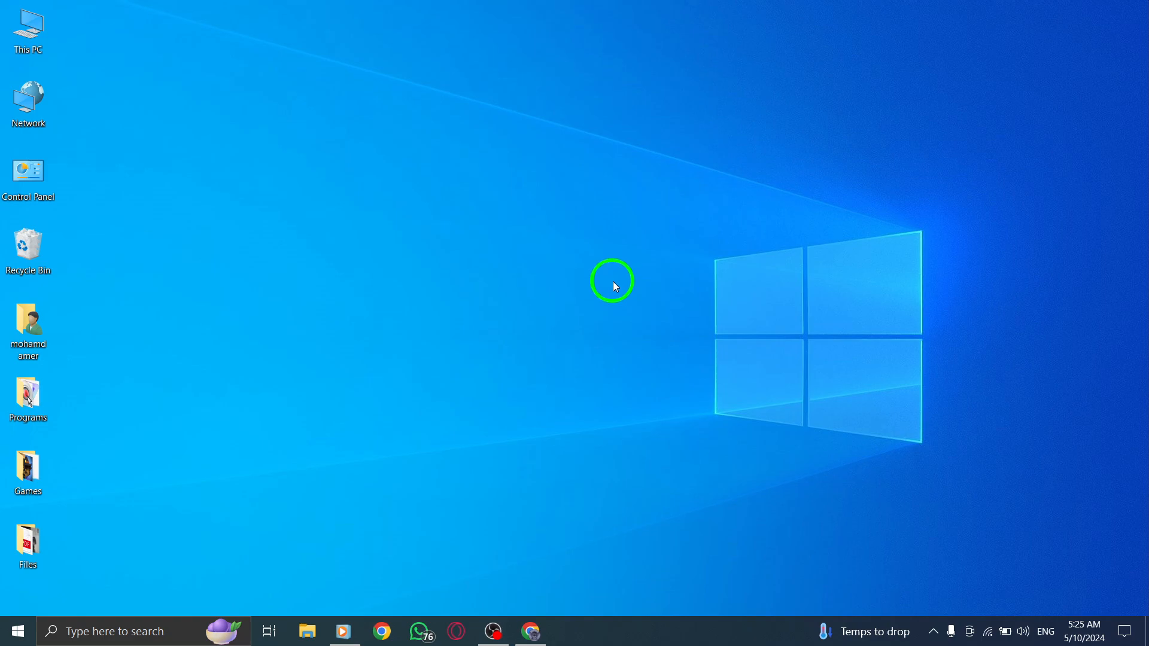
{"action": "mouse_move", "coordinate": [533, 612]}
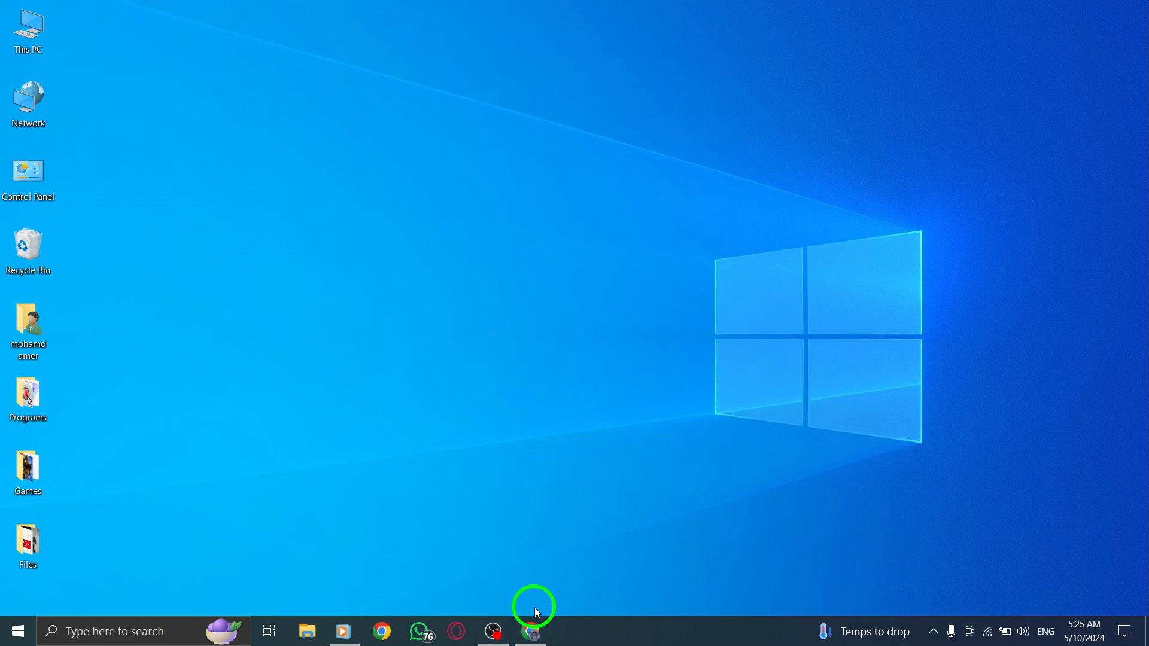
{"action": "left_click", "coordinate": [529, 631]}
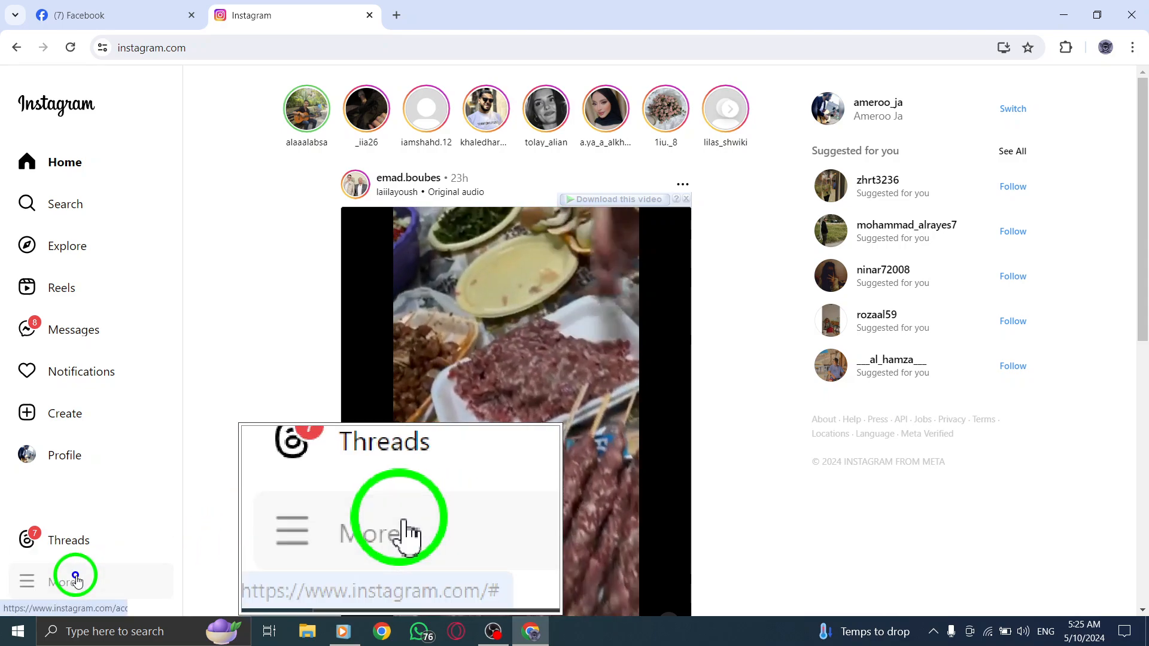